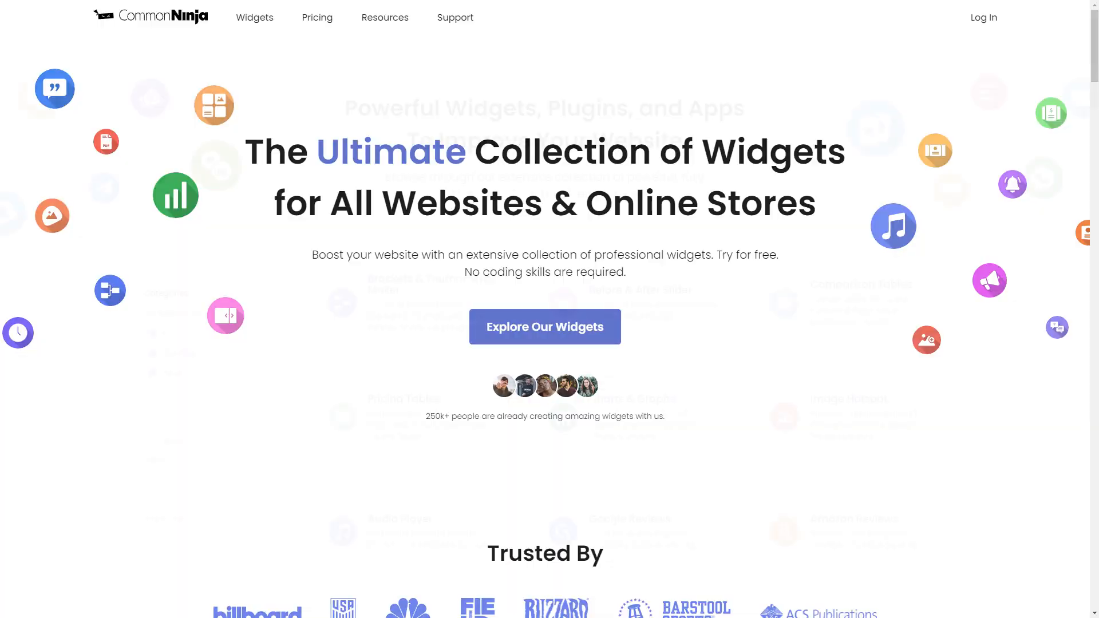
- Scroll down the Common Ninja homepage through the widget collection to the Audio Player
scroll(down, 3)
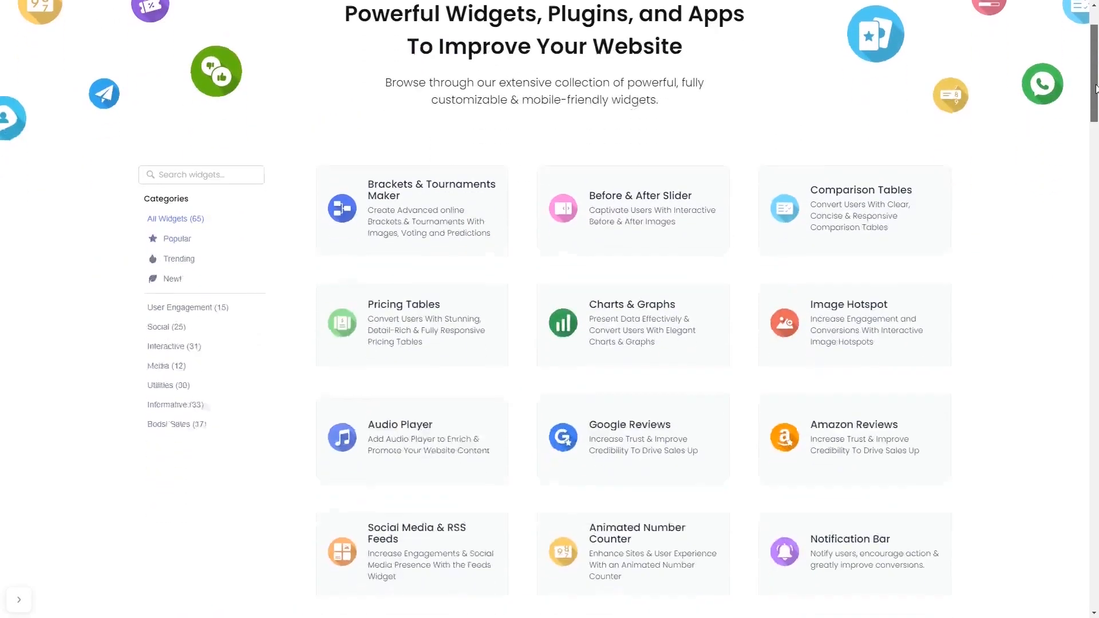
scroll(down, 3)
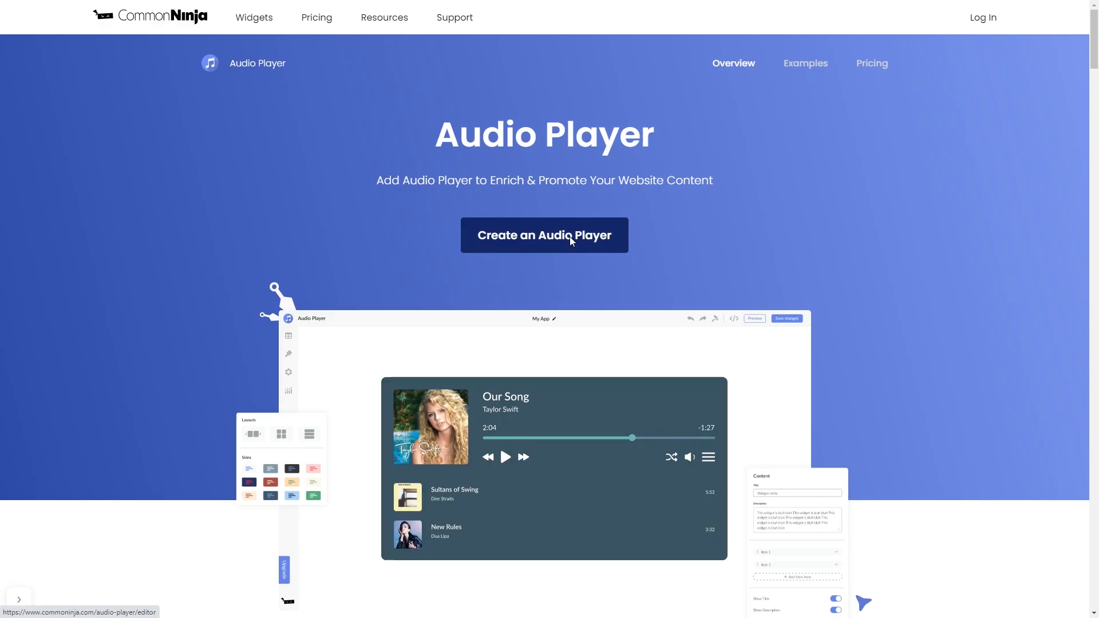
- Create a new audio player, show its playlist preview, and expand Sunny Dream's details
click(543, 235)
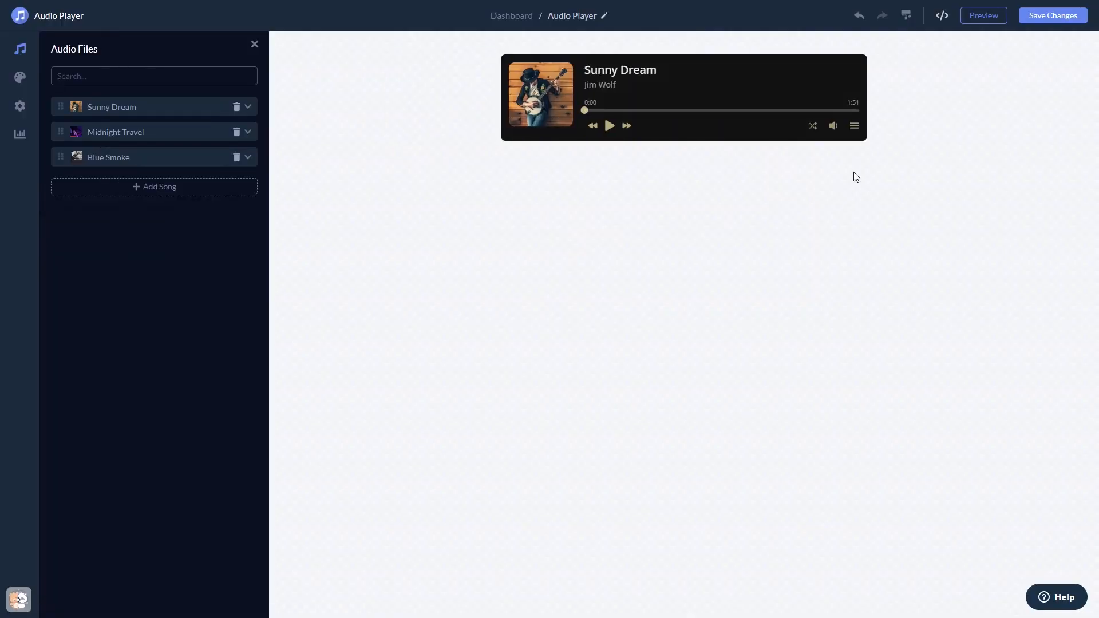
click(853, 125)
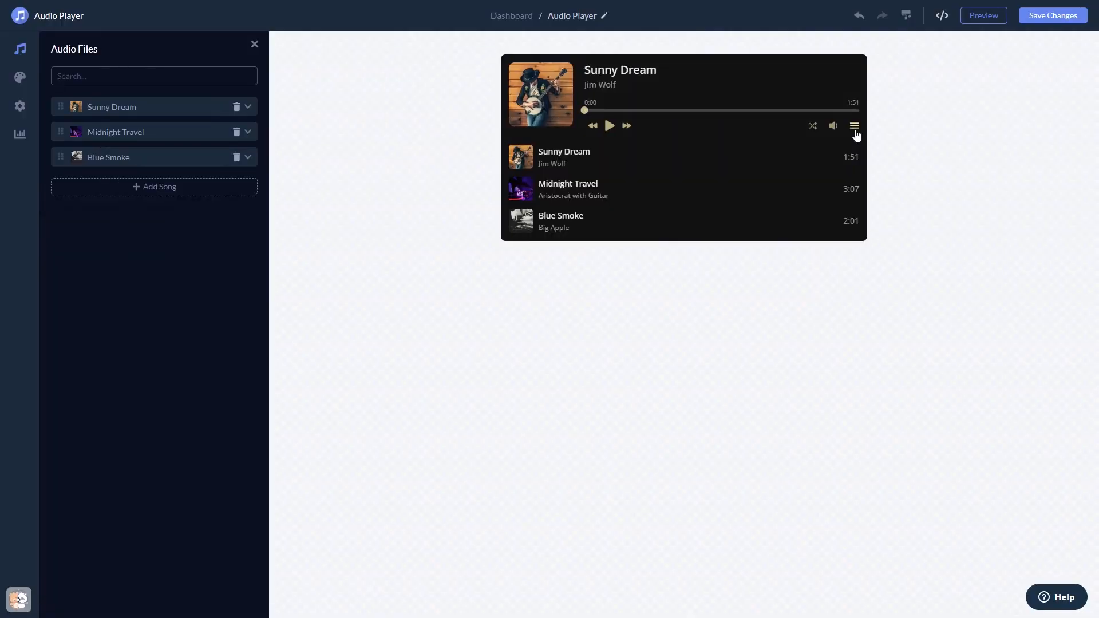
click(247, 107)
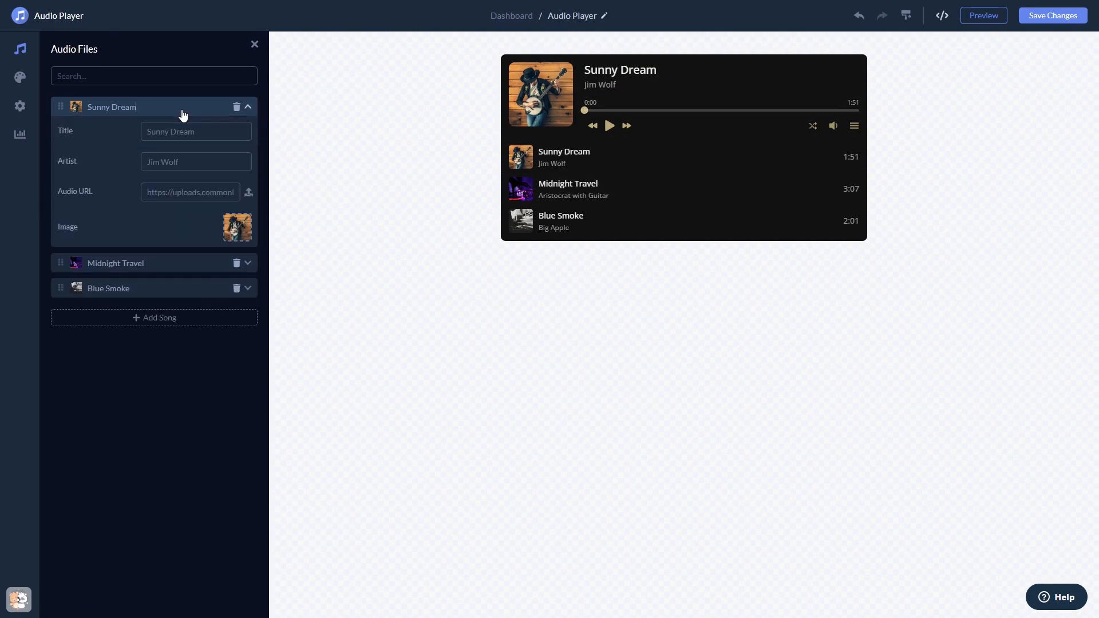
mouse_move(47, 85)
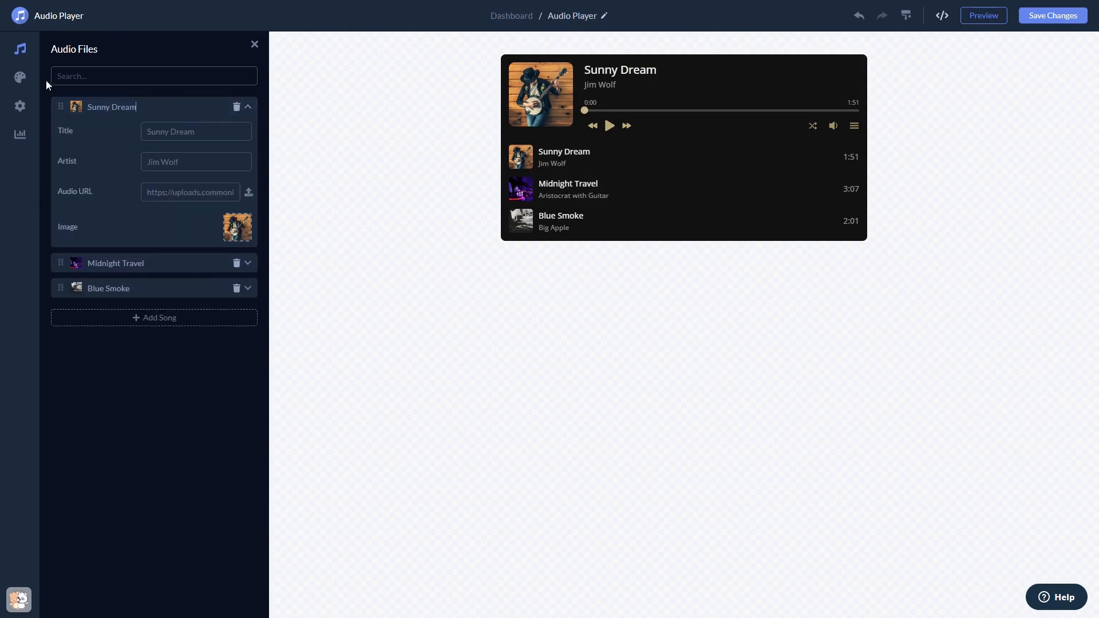
- Try the light purple skin, then apply the dark navy skin to the player
click(20, 78)
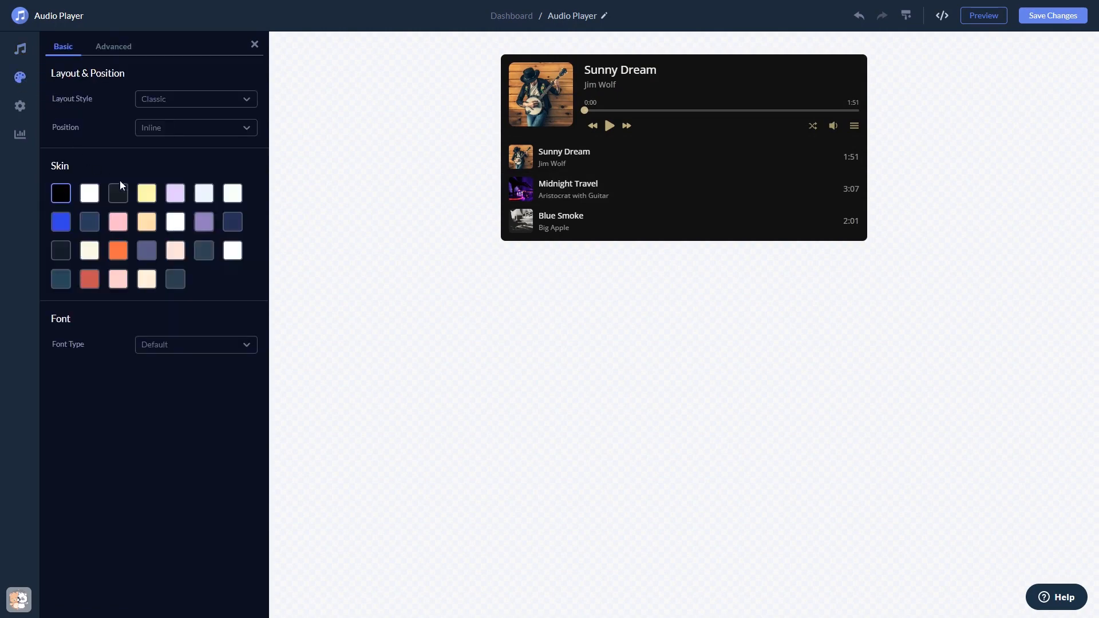
click(203, 221)
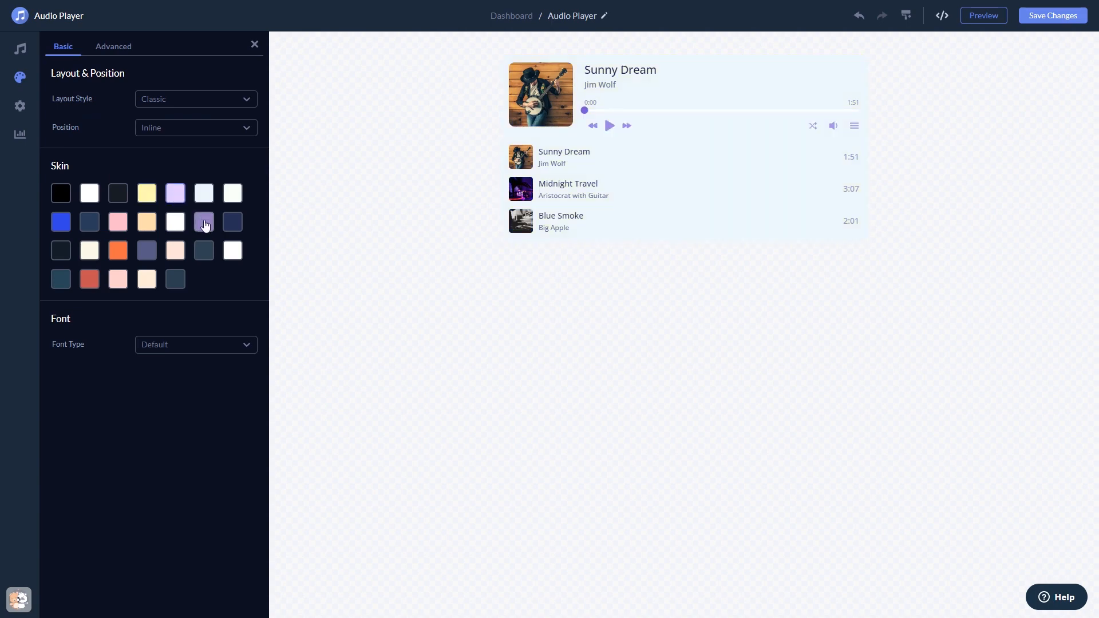
click(231, 221)
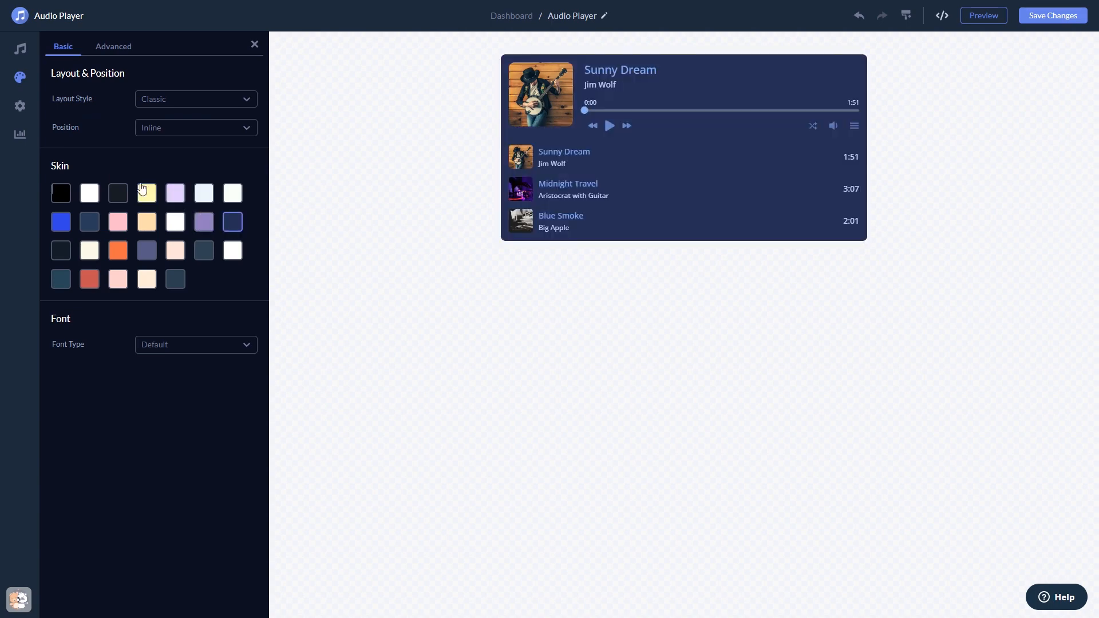
click(19, 106)
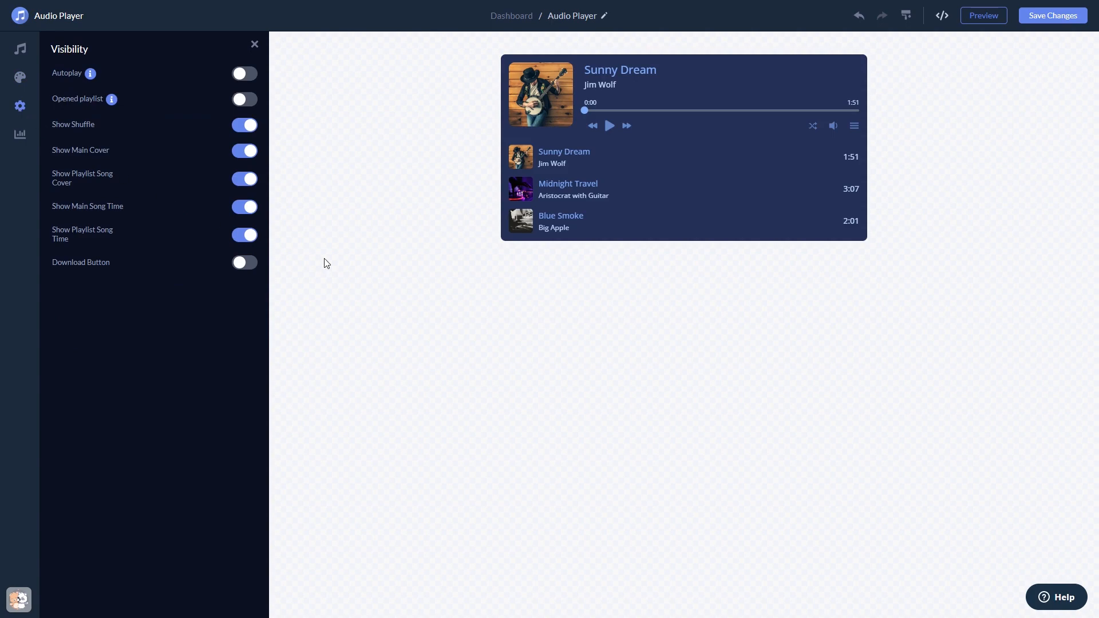
mouse_move(1001, 59)
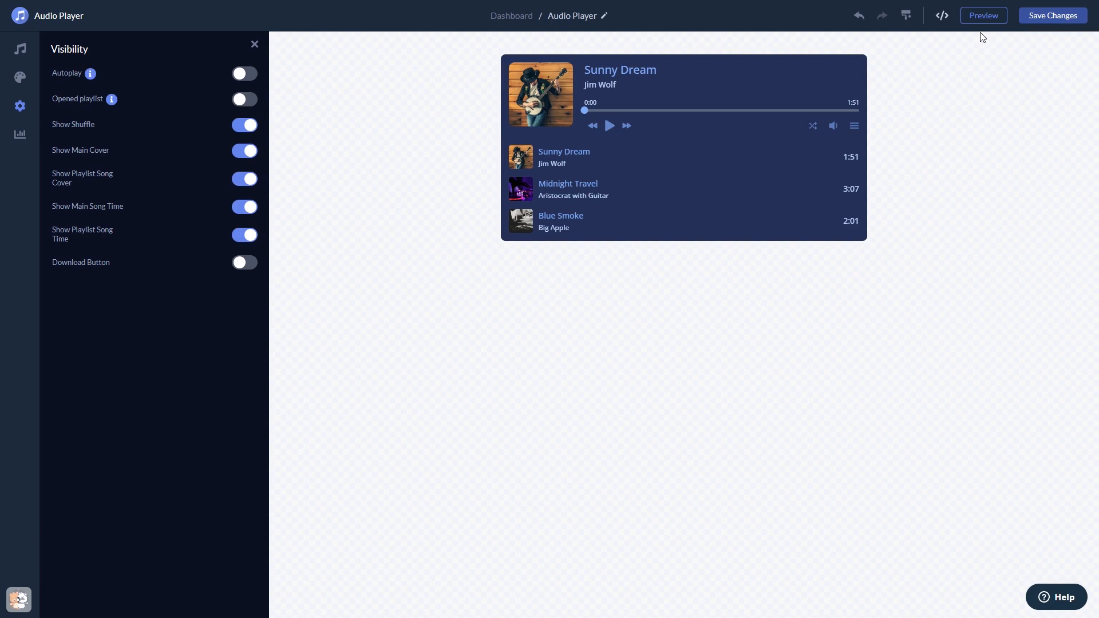
mouse_move(511, 15)
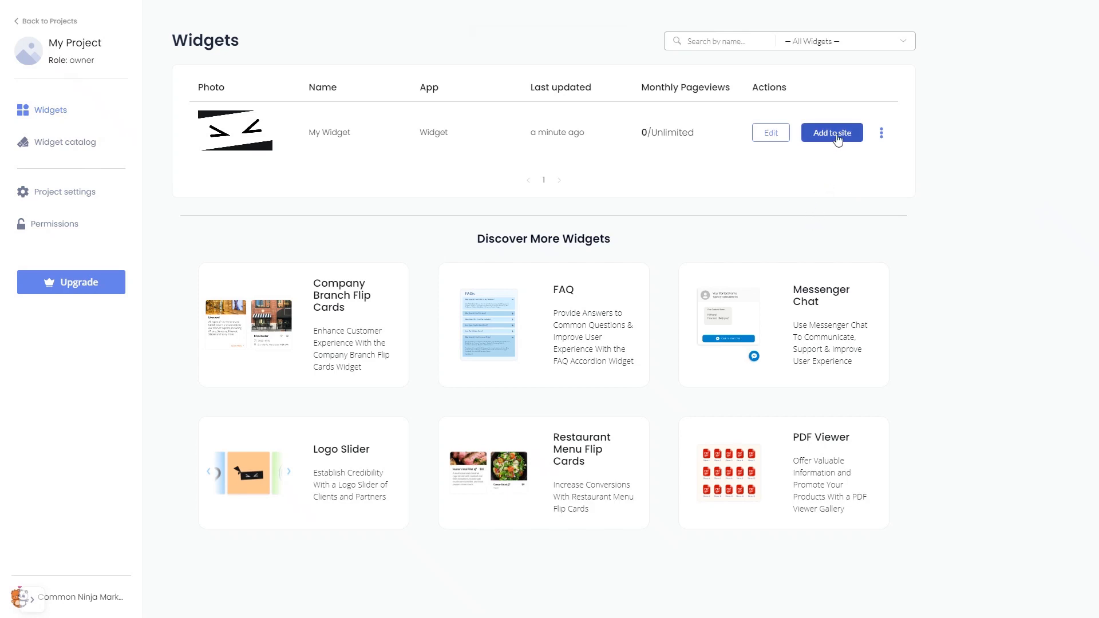
click(831, 132)
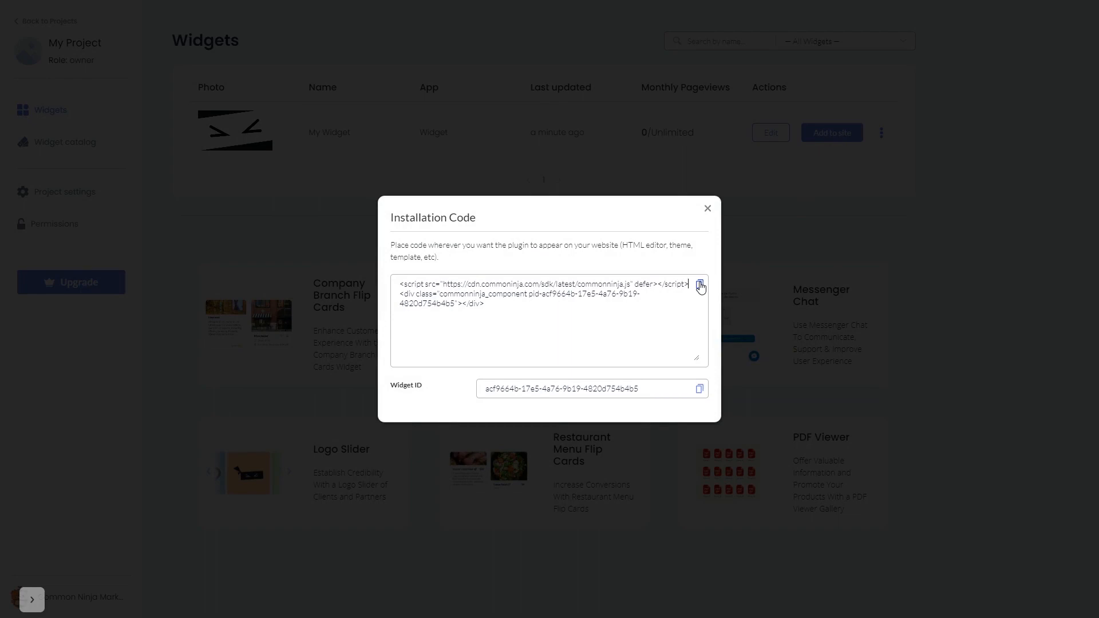
mouse_move(711, 211)
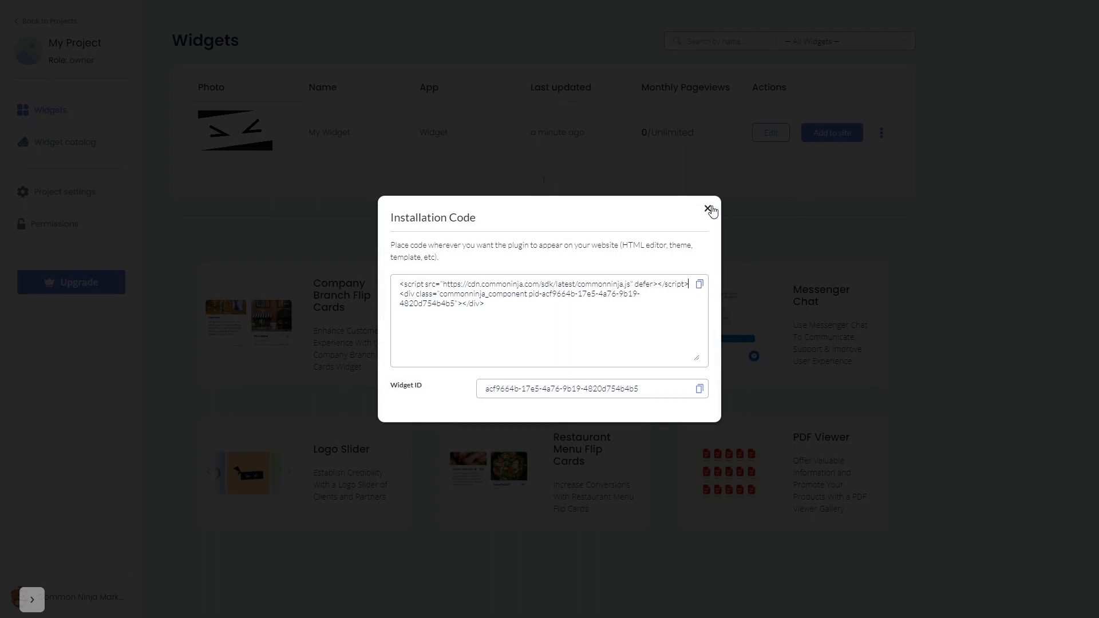
click(710, 210)
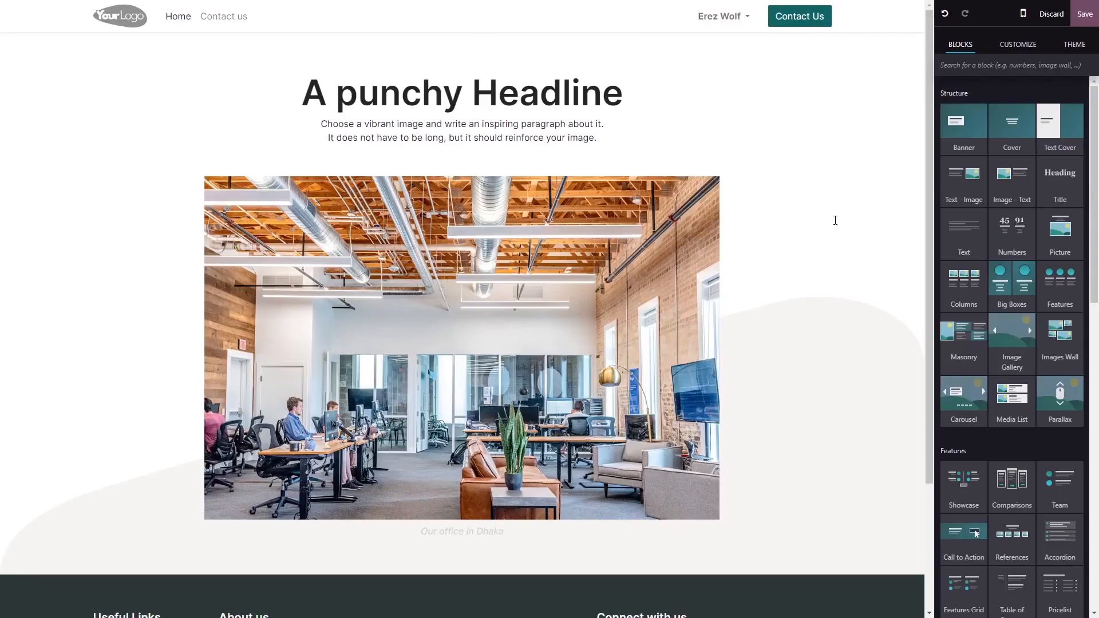
mouse_move(854, 209)
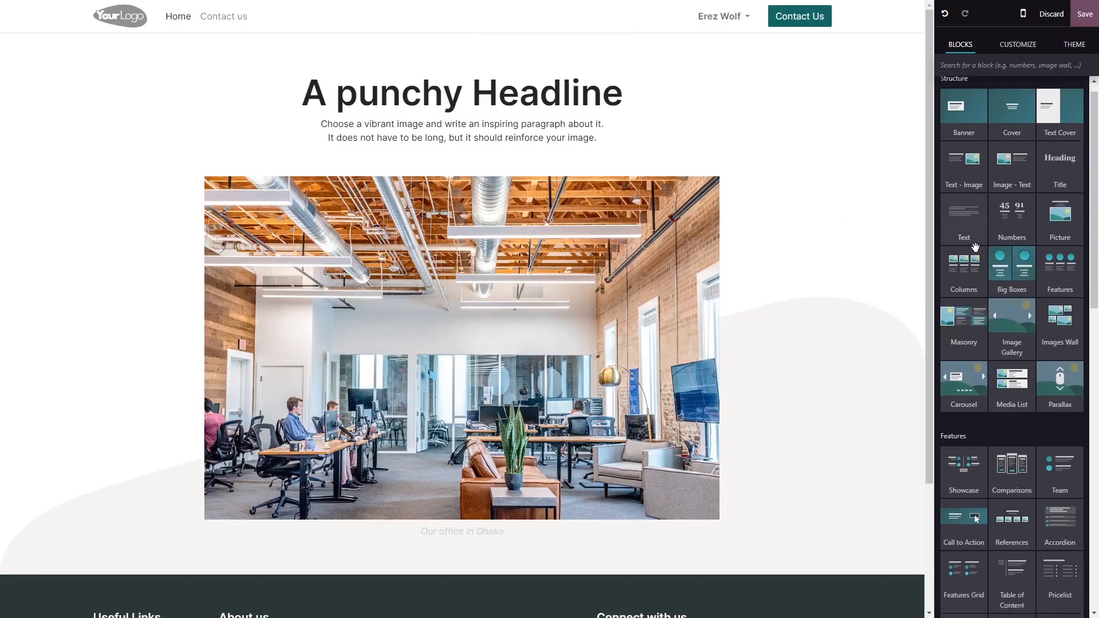
- Scroll the Blocks panel to Dynamic Content and drop Embed Code below the headline
scroll(down, 3)
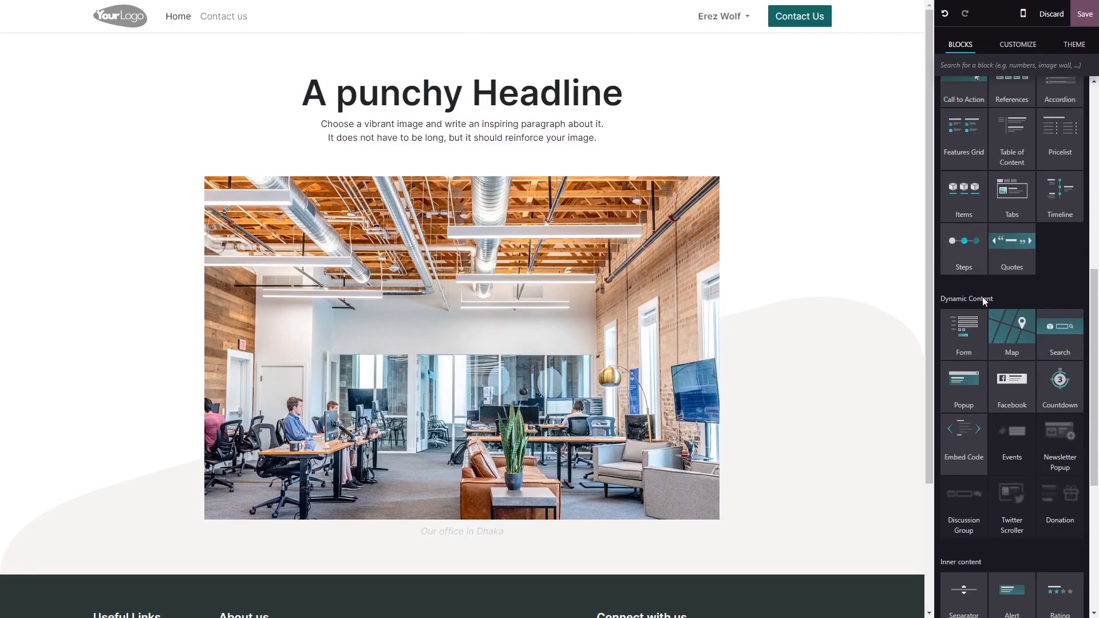
mouse_move(893, 387)
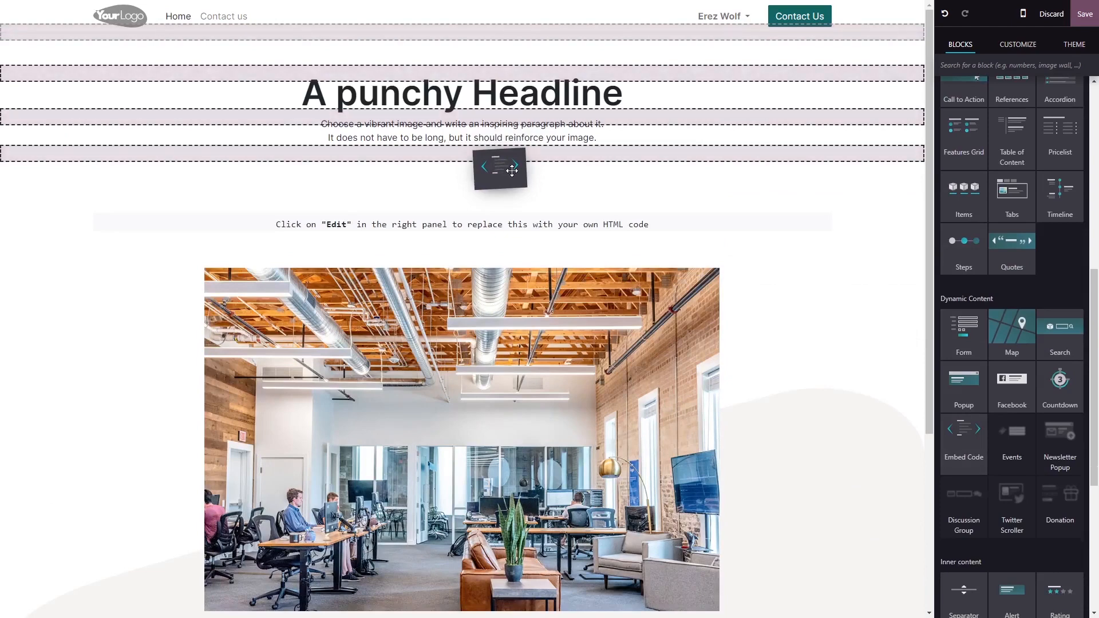
scroll(down, 3)
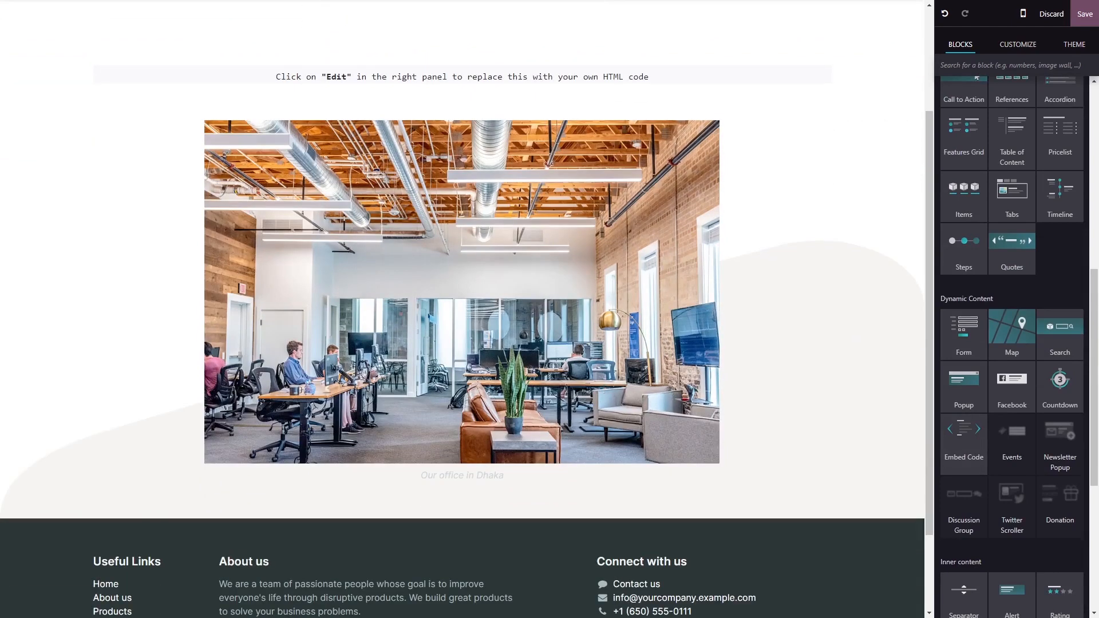
- Select the embed code block and open its embedded code editor
click(461, 76)
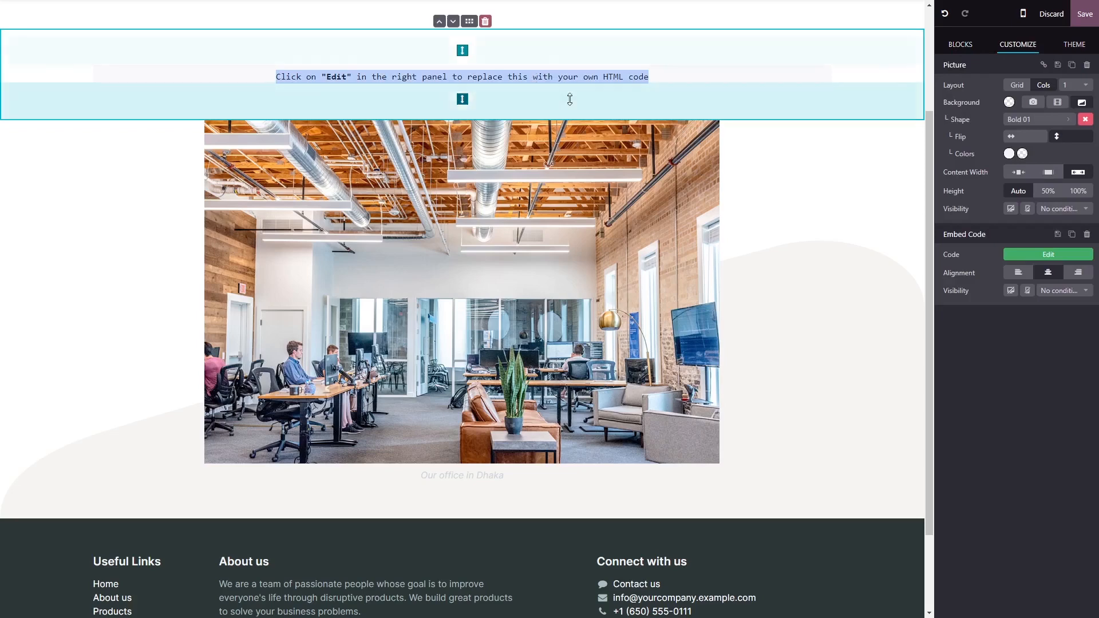
mouse_move(1048, 254)
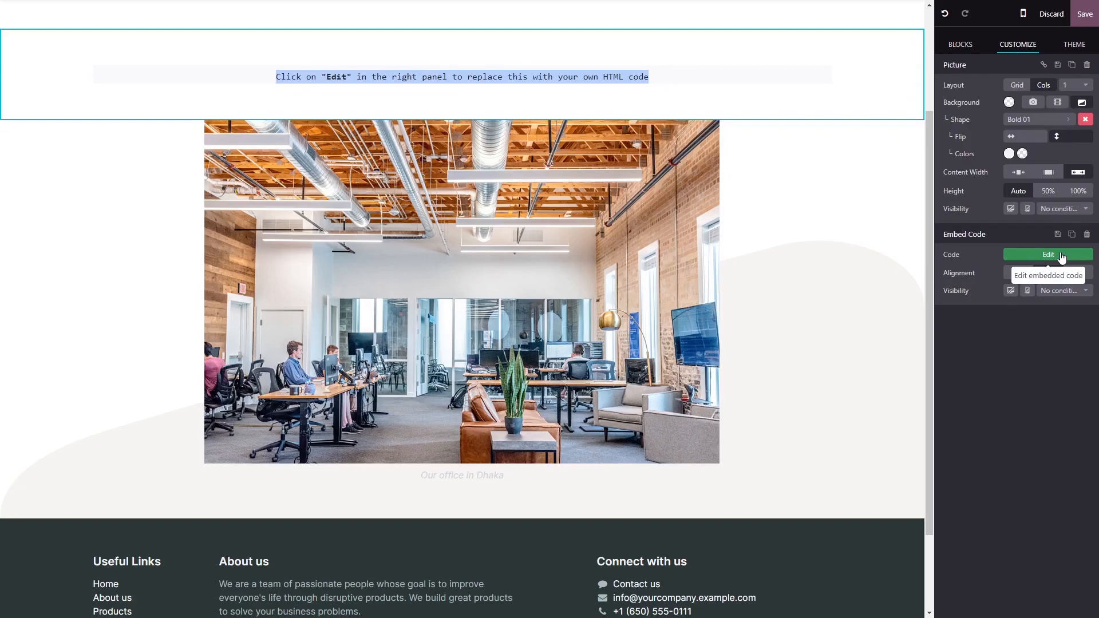
click(1047, 254)
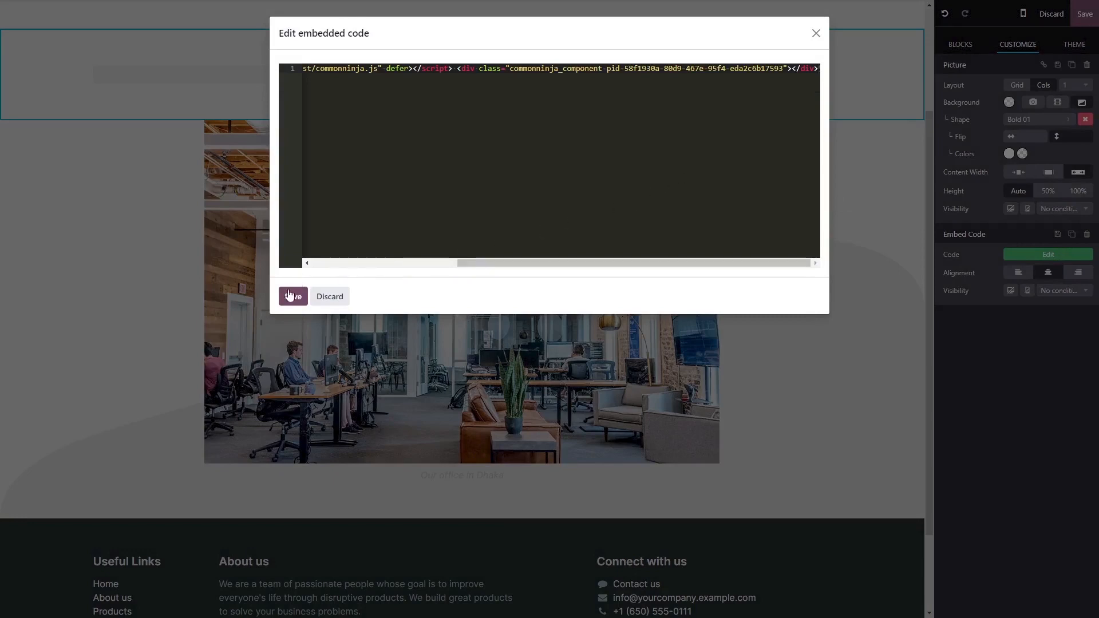
- Save the pasted Common Ninja installation code in the Edit embedded code dialog
click(293, 296)
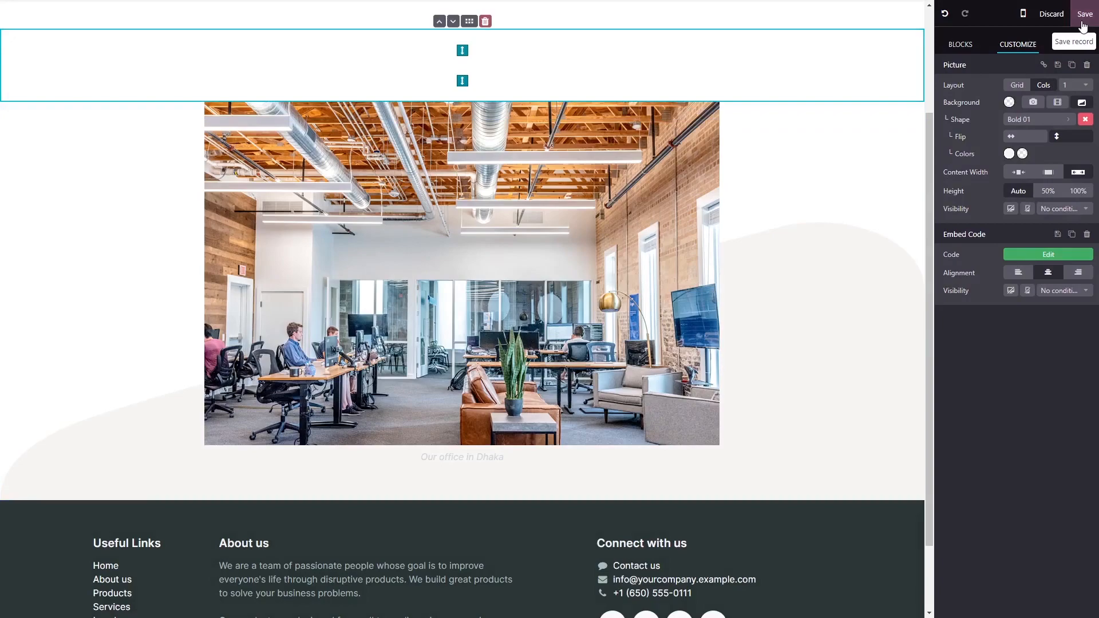
- Save the Odoo homepage containing the embedded audio player code
click(1084, 14)
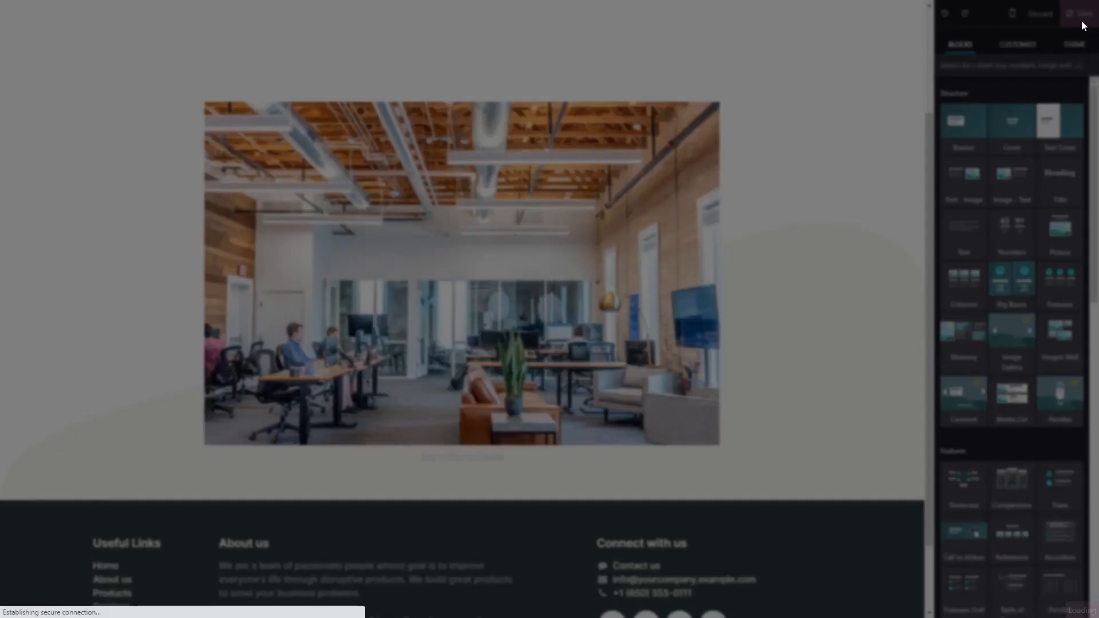